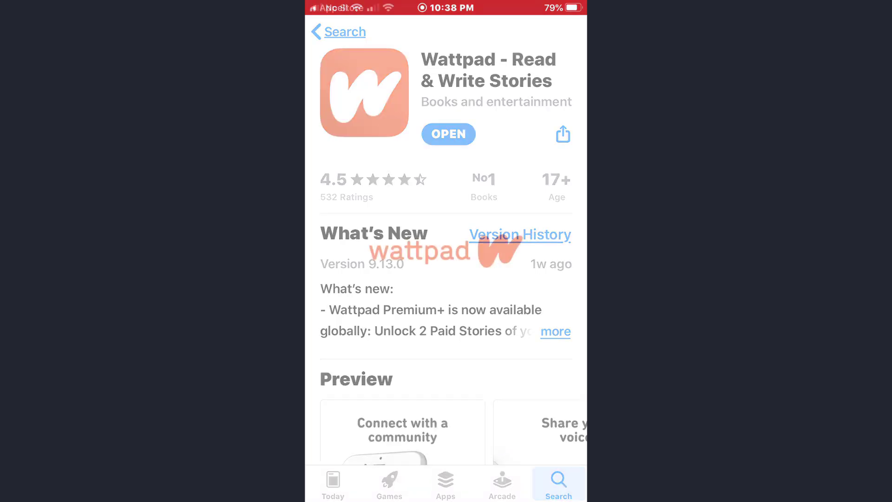
Step: Launch Wattpad - Read & Write Stories from its App Store page
click(448, 134)
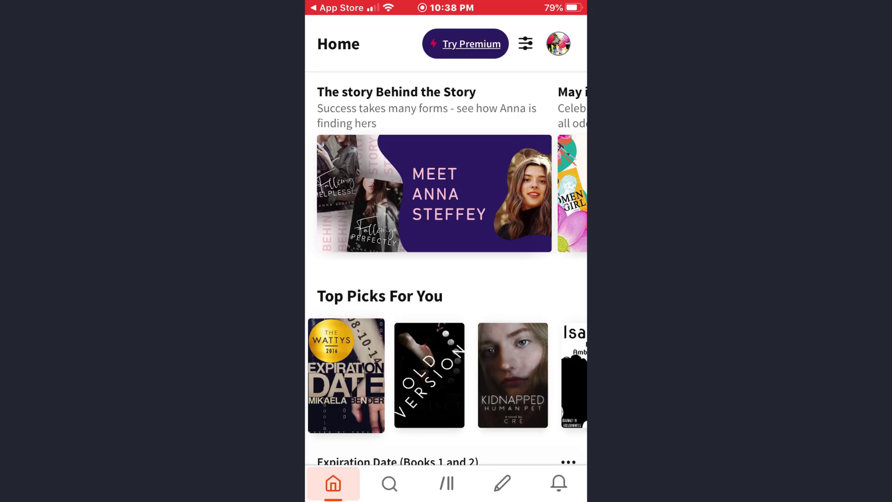
Step: Open the Language list under Story Preferences via profile and account settings
click(558, 43)
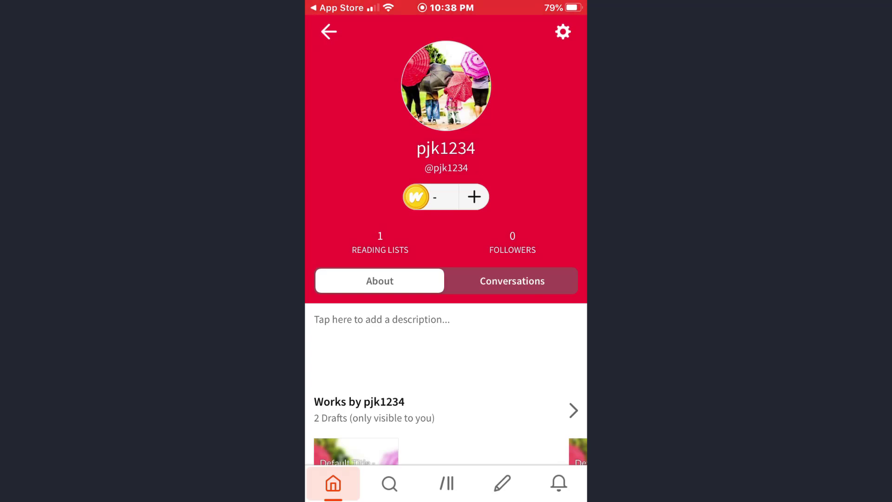
click(562, 31)
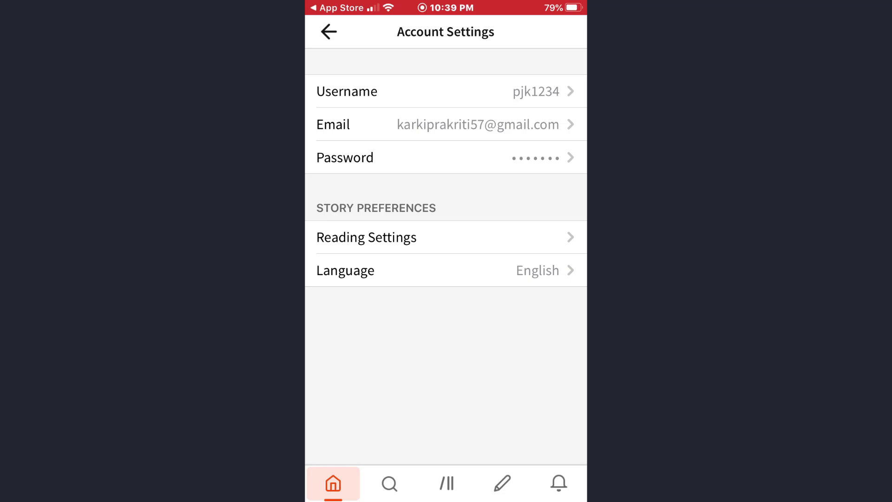
click(445, 270)
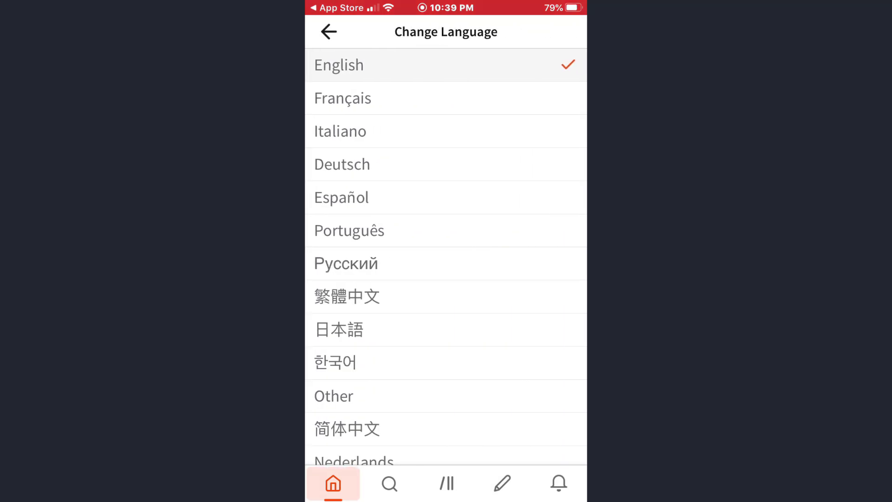
Step: Pick Français, switch back to English, and return to Account Settings
scroll(down, 3)
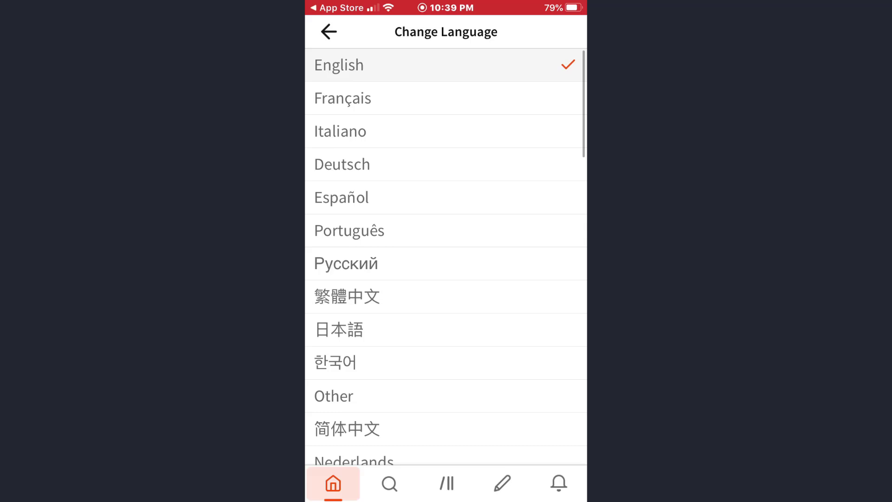
click(444, 98)
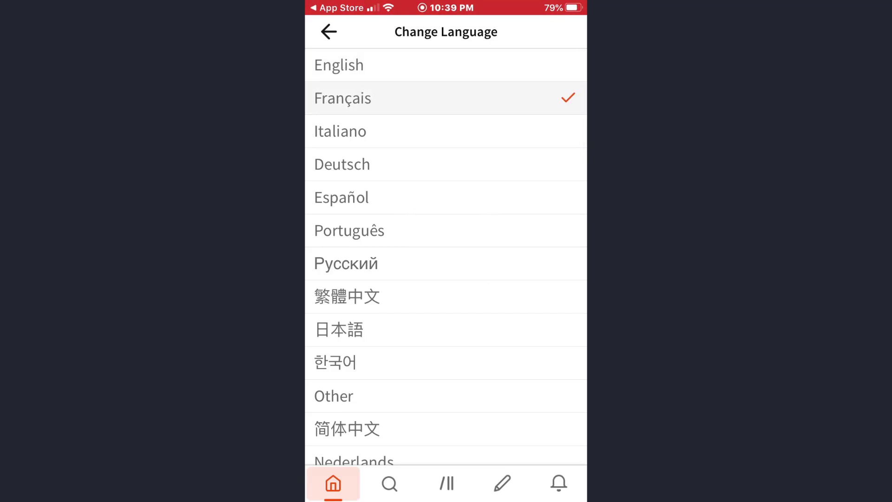
click(338, 65)
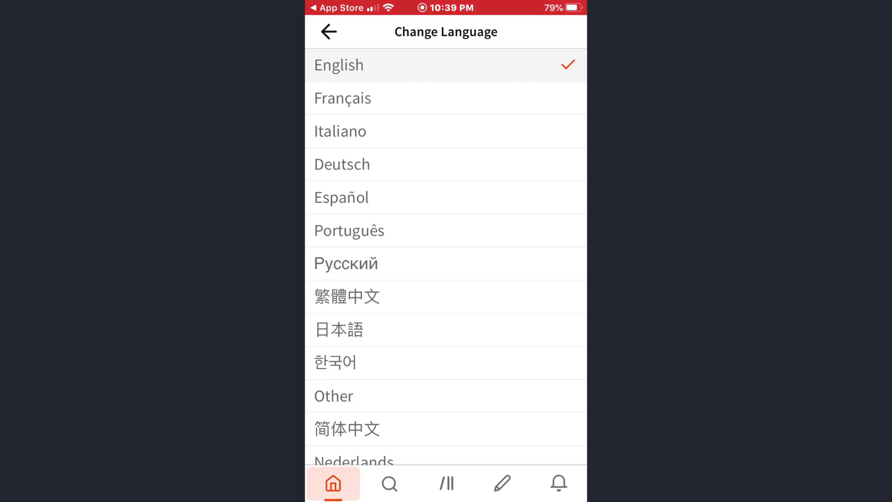
click(328, 32)
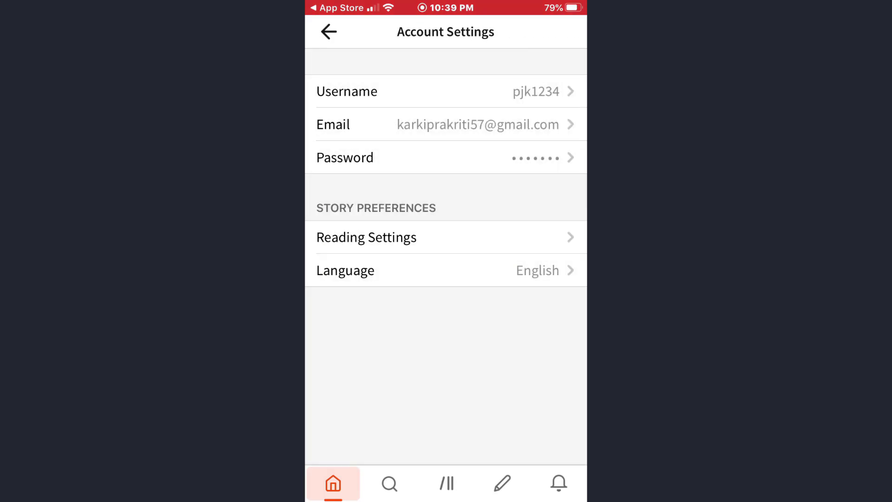